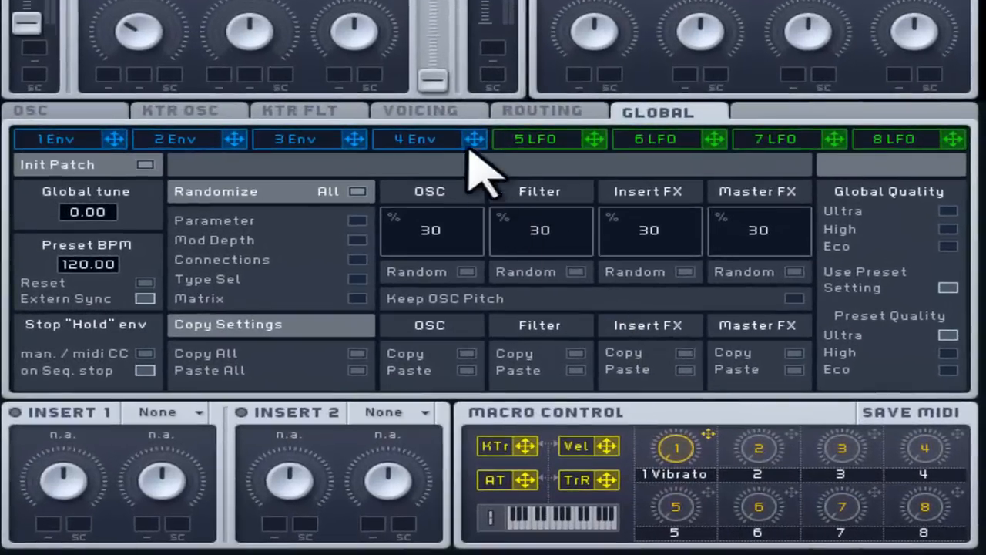
# Switch to the Voicing page, showing polyphonic mode with 16 max voices and unison 1.
pyautogui.click(420, 111)
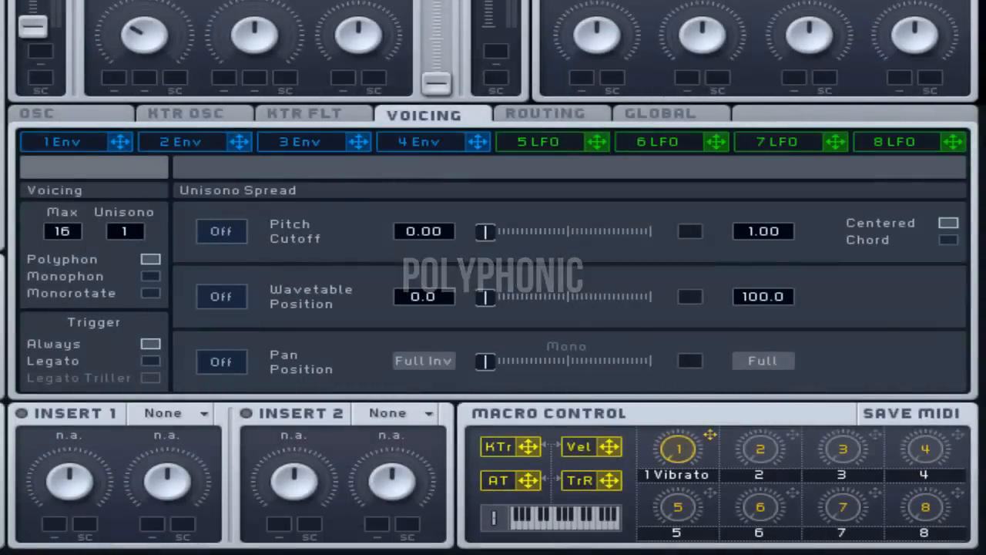
pyautogui.click(151, 259)
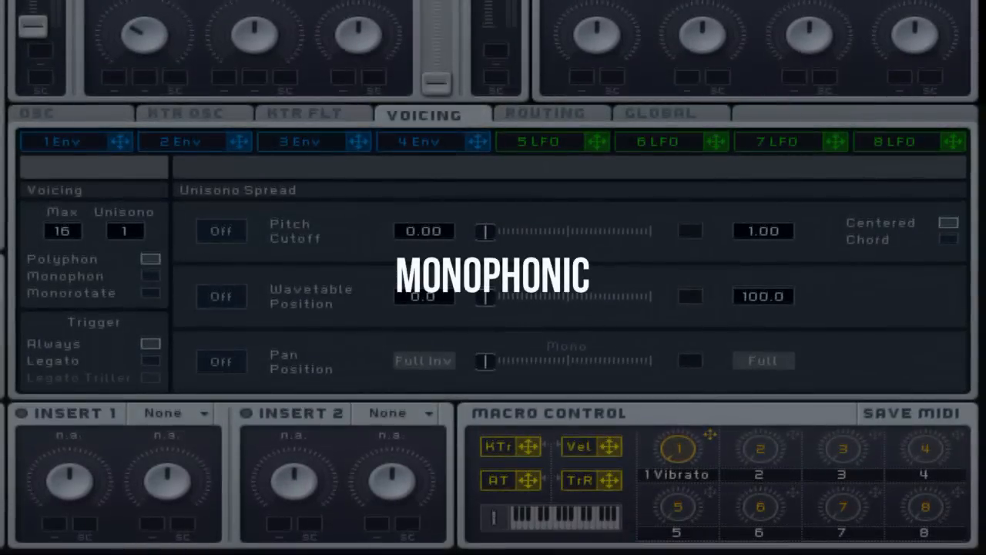
pyautogui.click(151, 276)
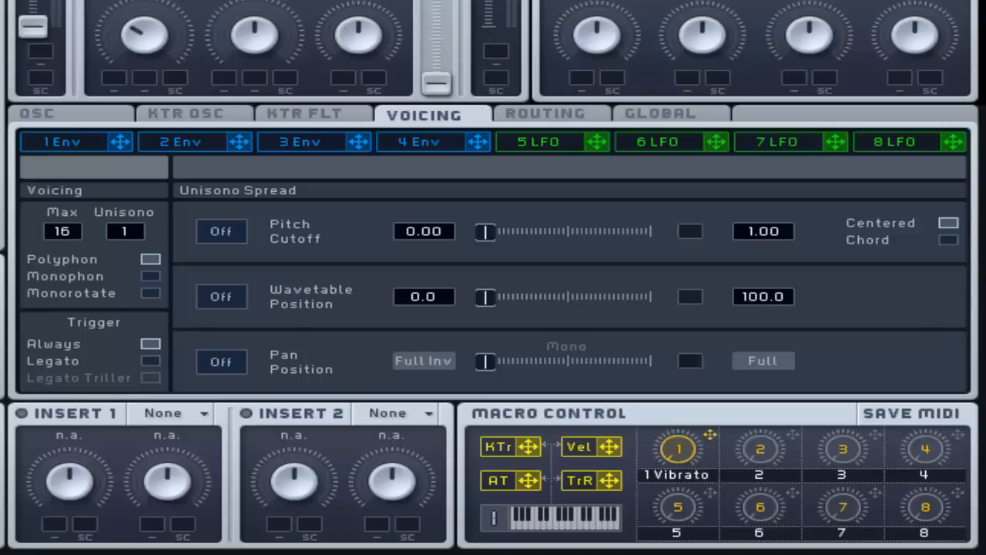
pyautogui.moveTo(177, 290)
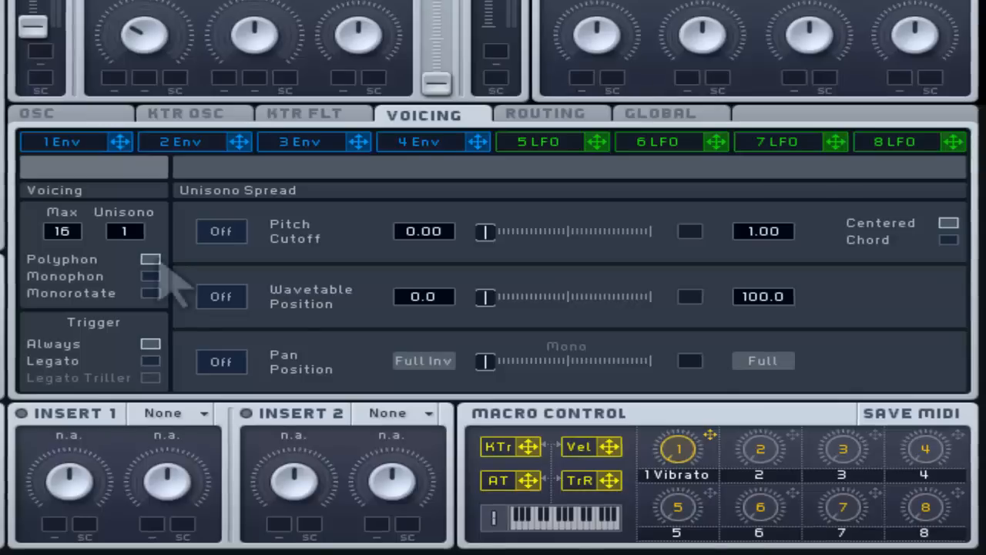
pyautogui.moveTo(162, 301)
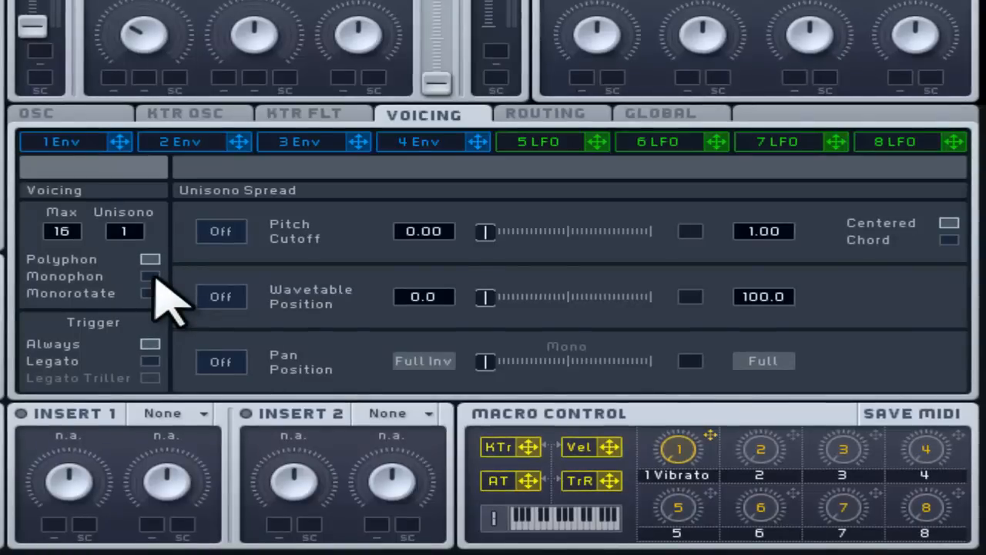
pyautogui.click(151, 276)
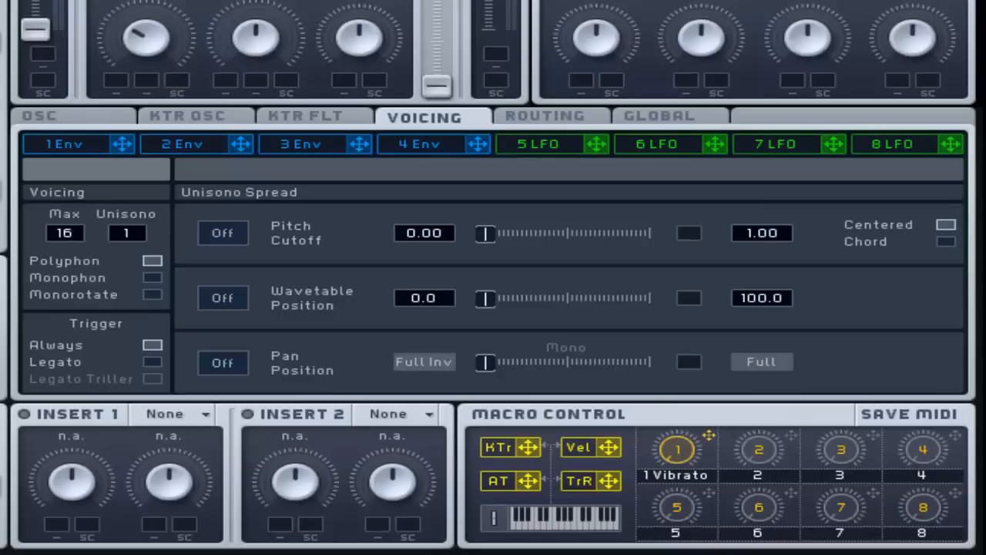
pyautogui.click(222, 233)
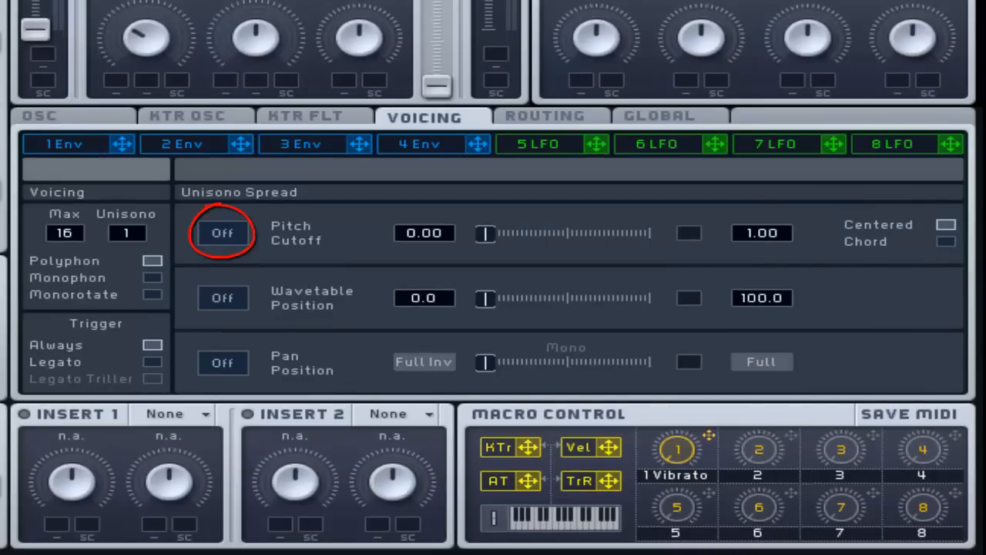